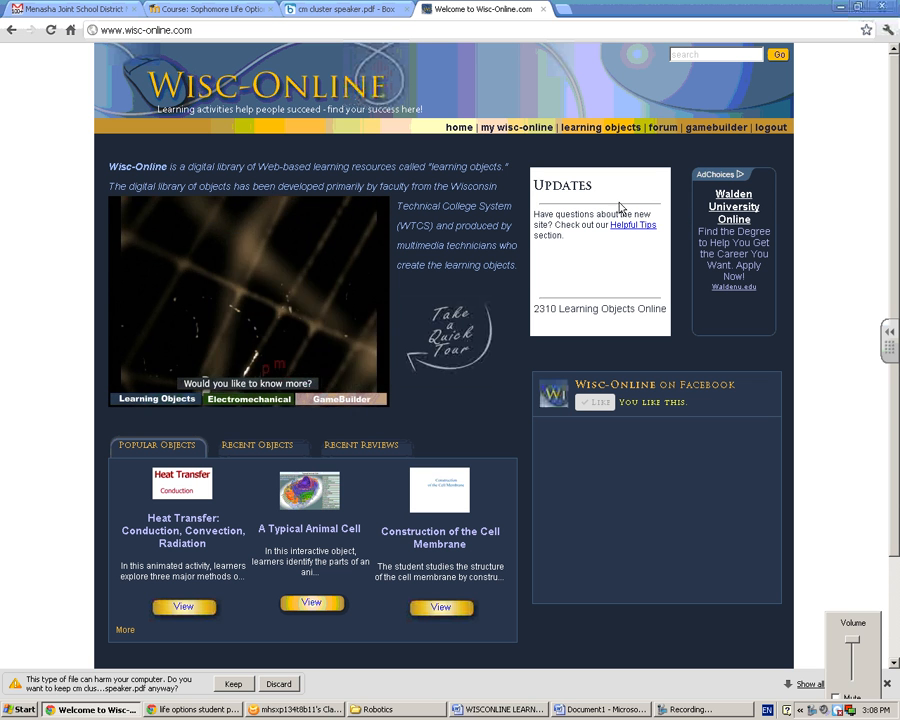
pyautogui.moveTo(458, 128)
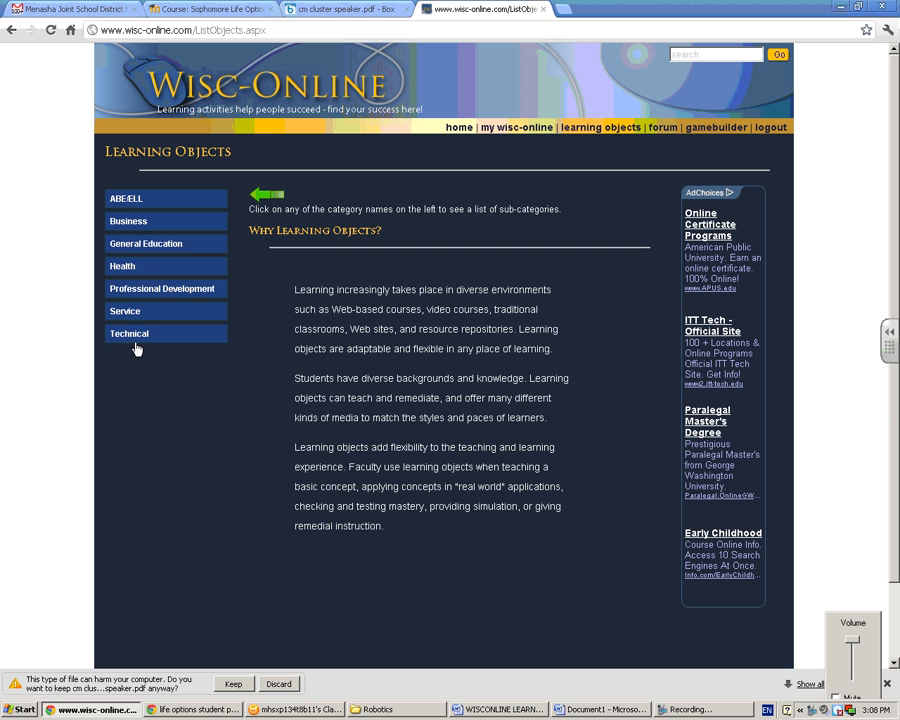
# Expand the General Education and Technical subcategories, then go to the My Wisc-Online member page
pyautogui.click(144, 244)
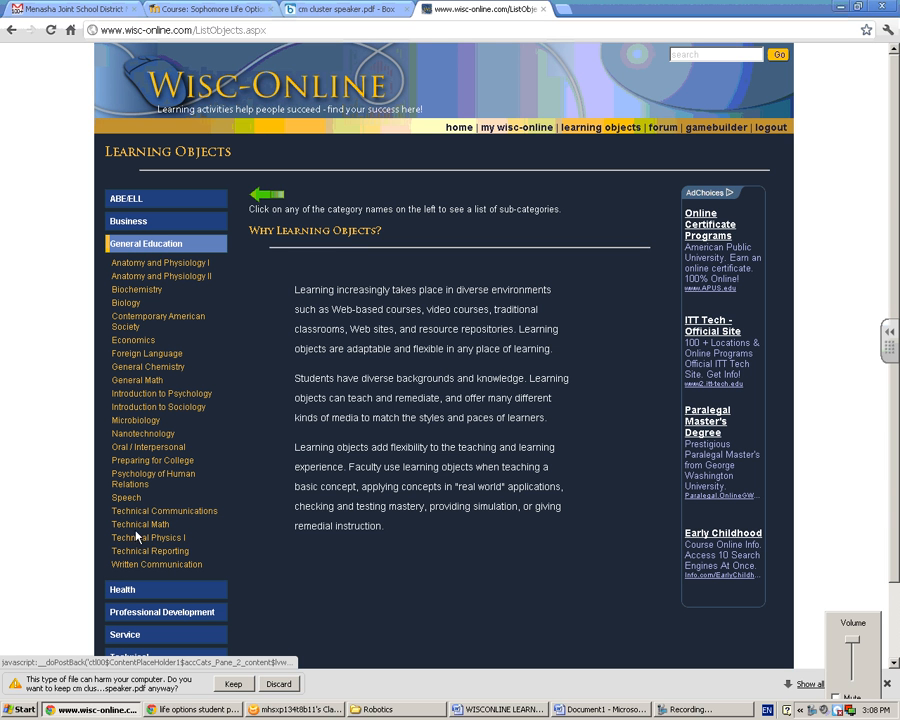
pyautogui.moveTo(144, 480)
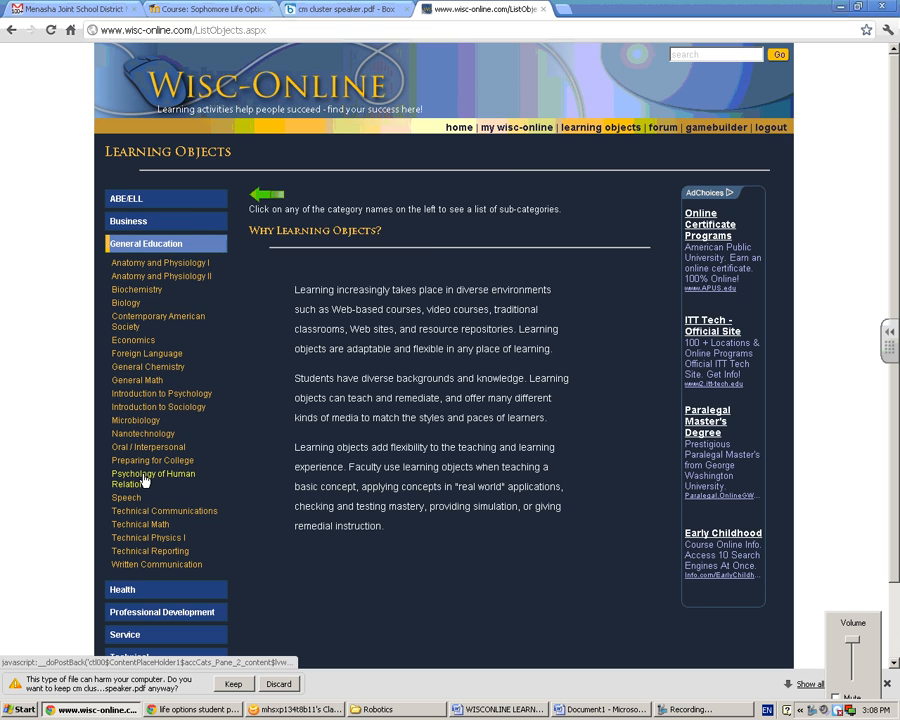
pyautogui.scroll(-3)
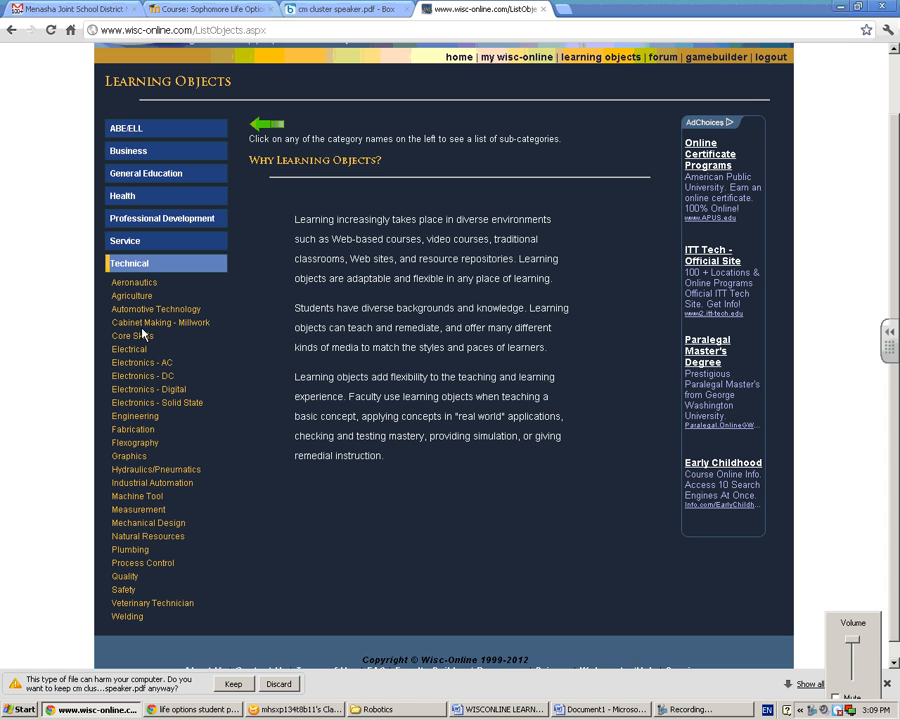
pyautogui.moveTo(178, 600)
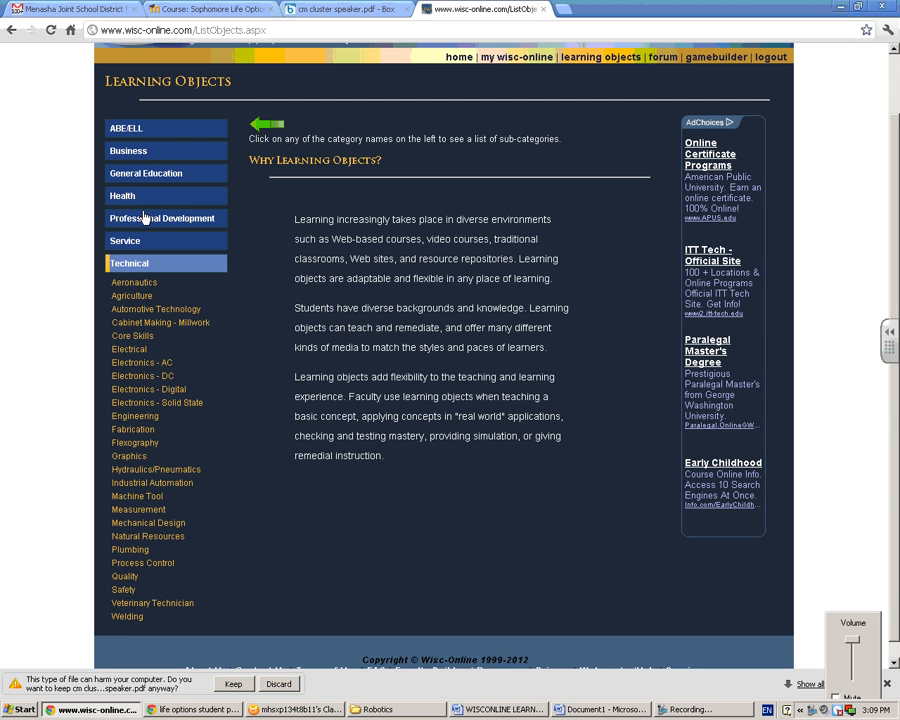
pyautogui.moveTo(144, 218)
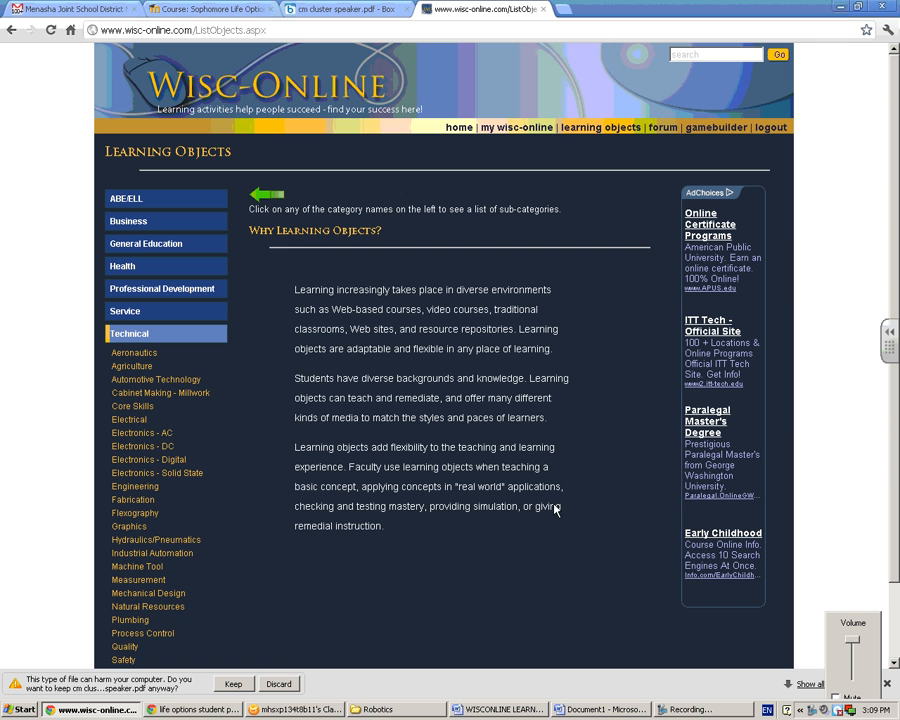
pyautogui.moveTo(504, 132)
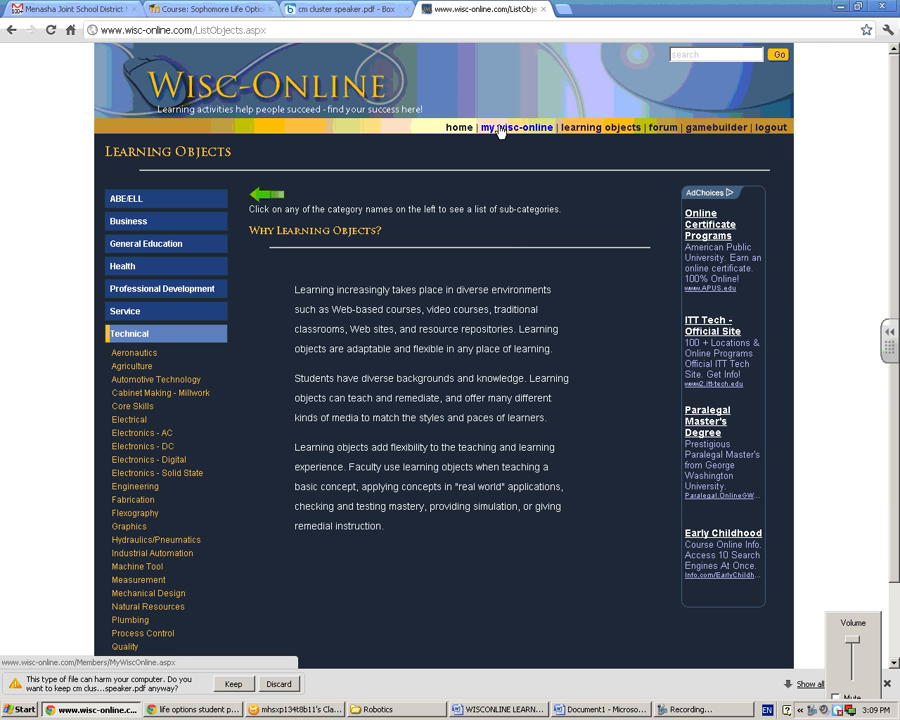
pyautogui.click(512, 128)
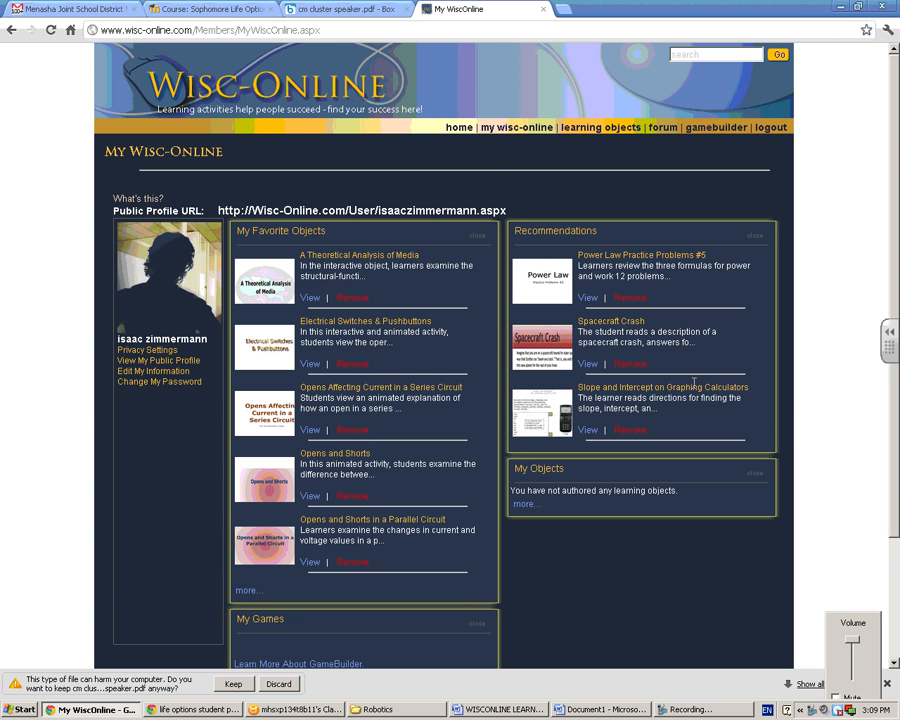
pyautogui.moveTo(412, 502)
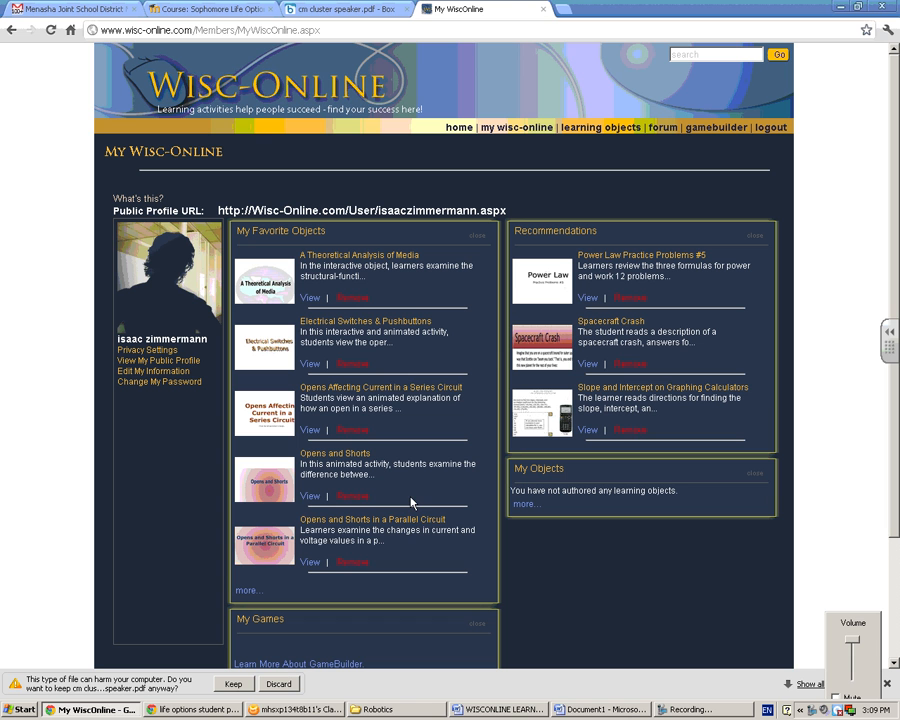
pyautogui.moveTo(408, 498)
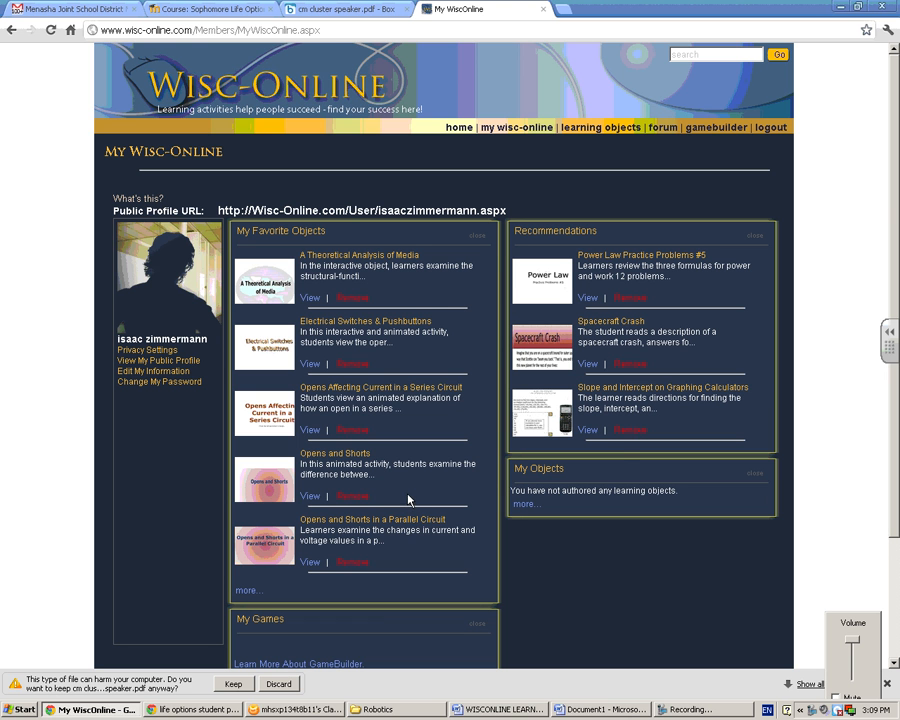
pyautogui.moveTo(364, 368)
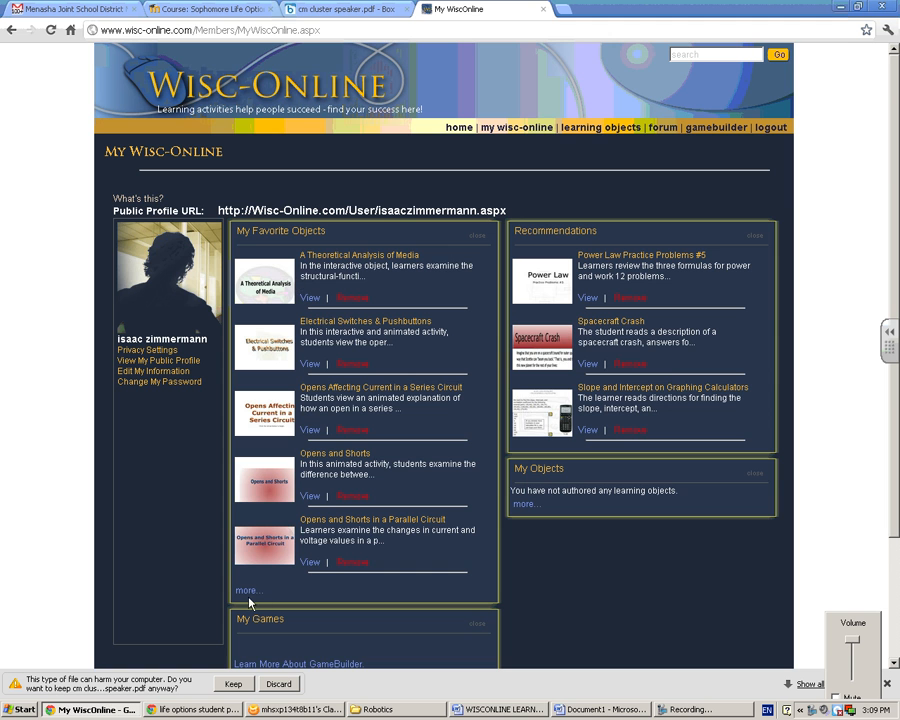
# Show the full My Favorites list and locate 'Opens and Shorts in a Parallel Circuit'
pyautogui.click(248, 590)
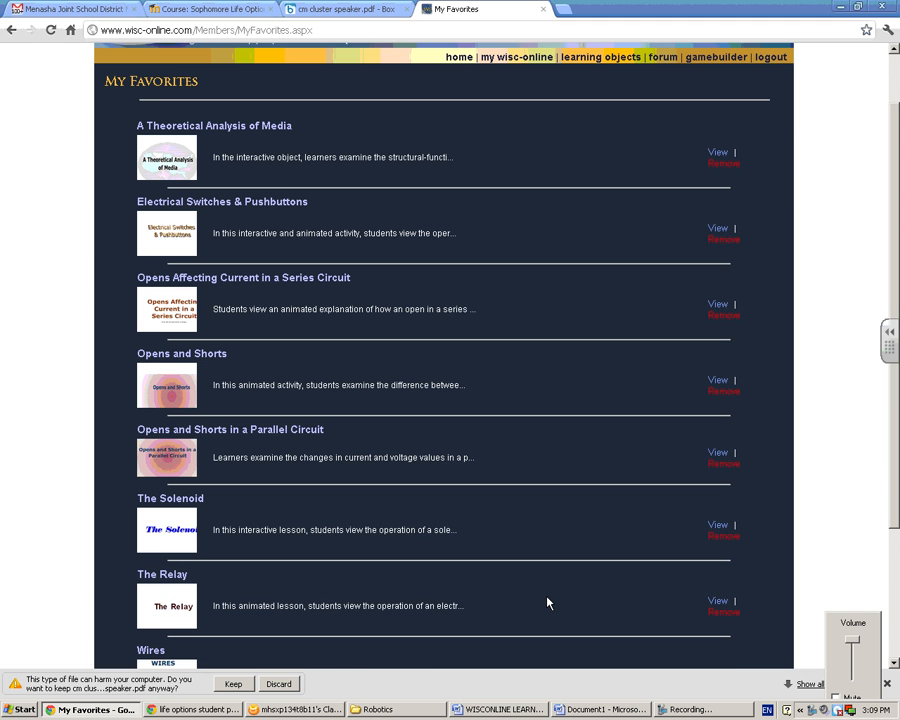
pyautogui.scroll(-3)
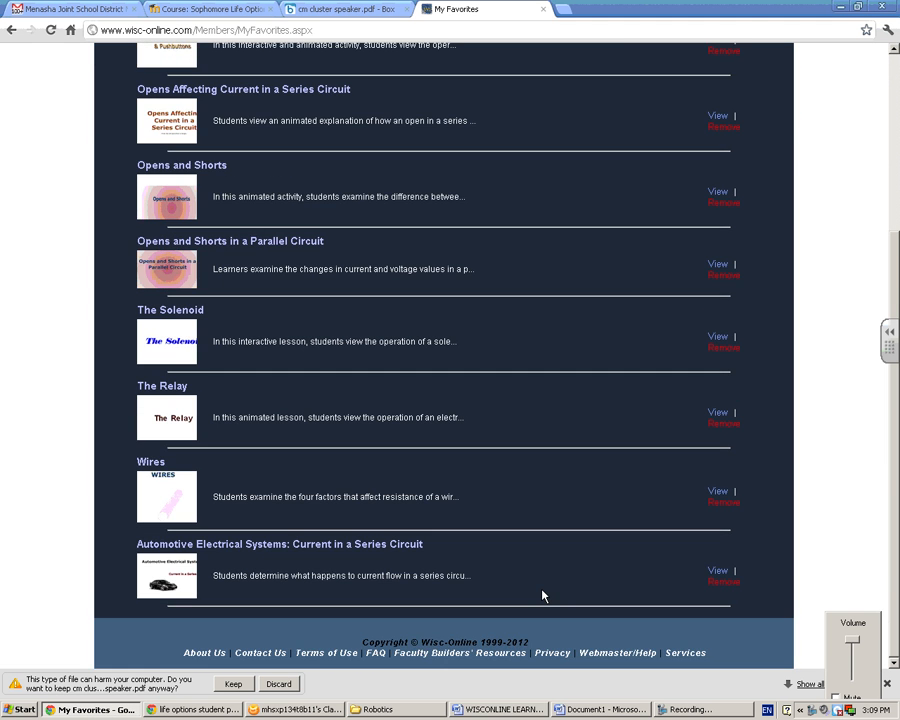
pyautogui.scroll(3)
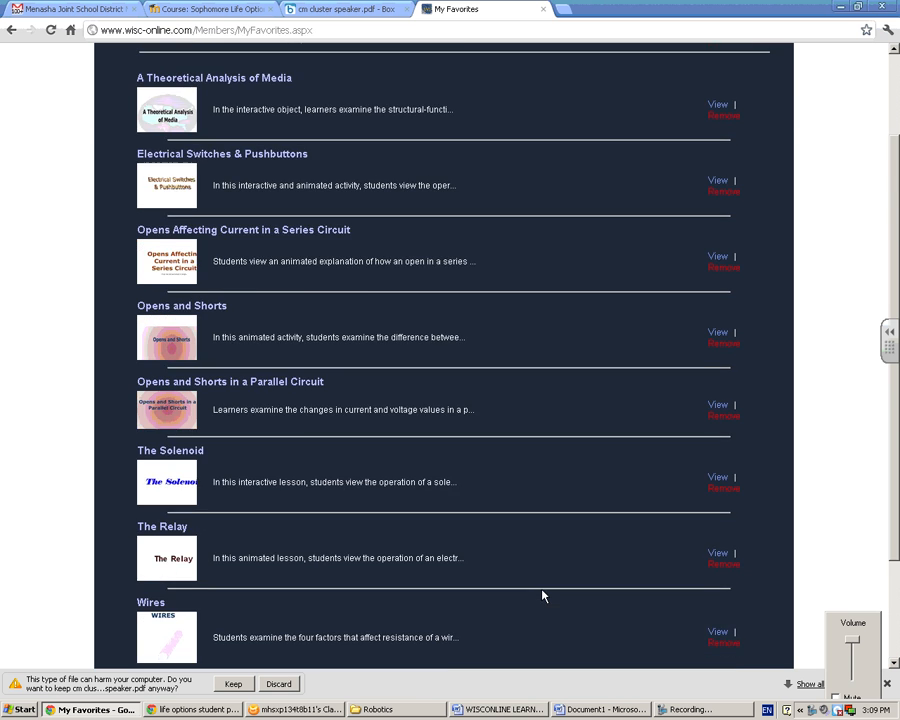
pyautogui.scroll(3)
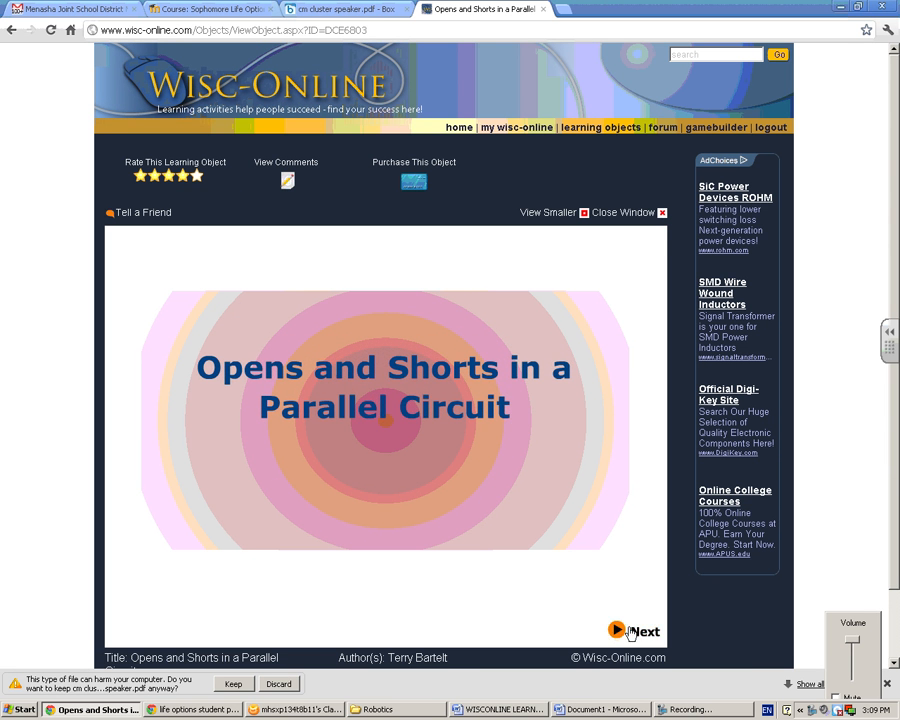
# Advance the parallel circuit lesson past its title screen, then return to the Learning Objects page
pyautogui.click(618, 632)
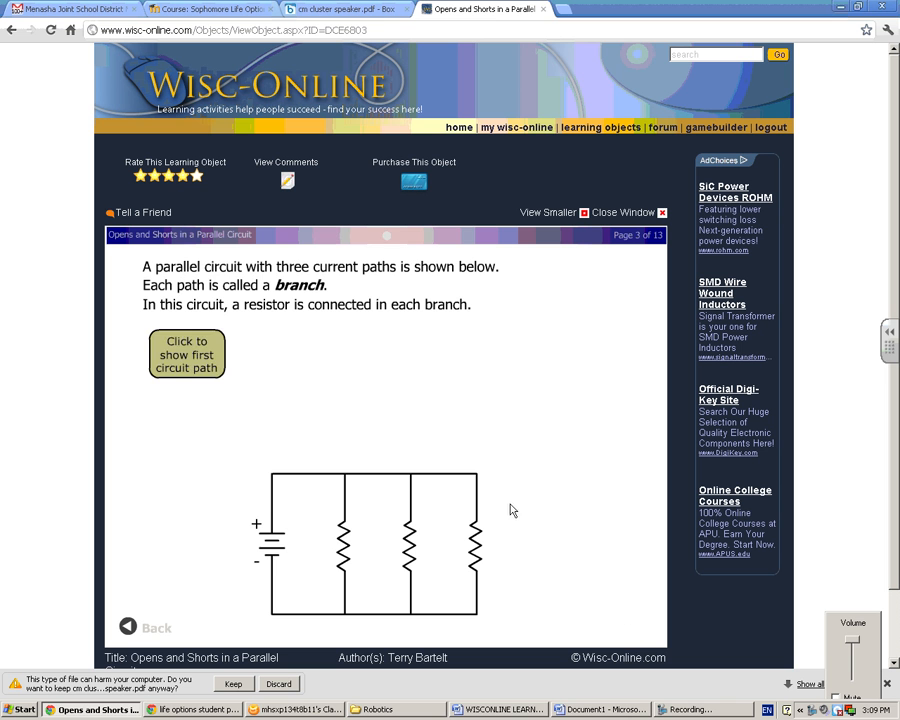
pyautogui.click(186, 354)
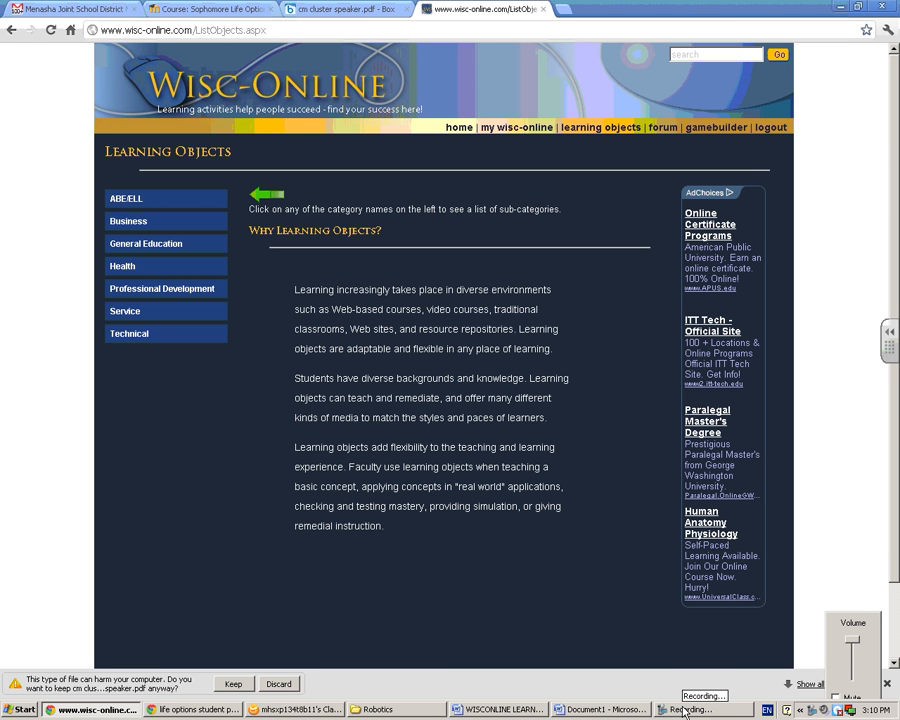
pyautogui.click(684, 708)
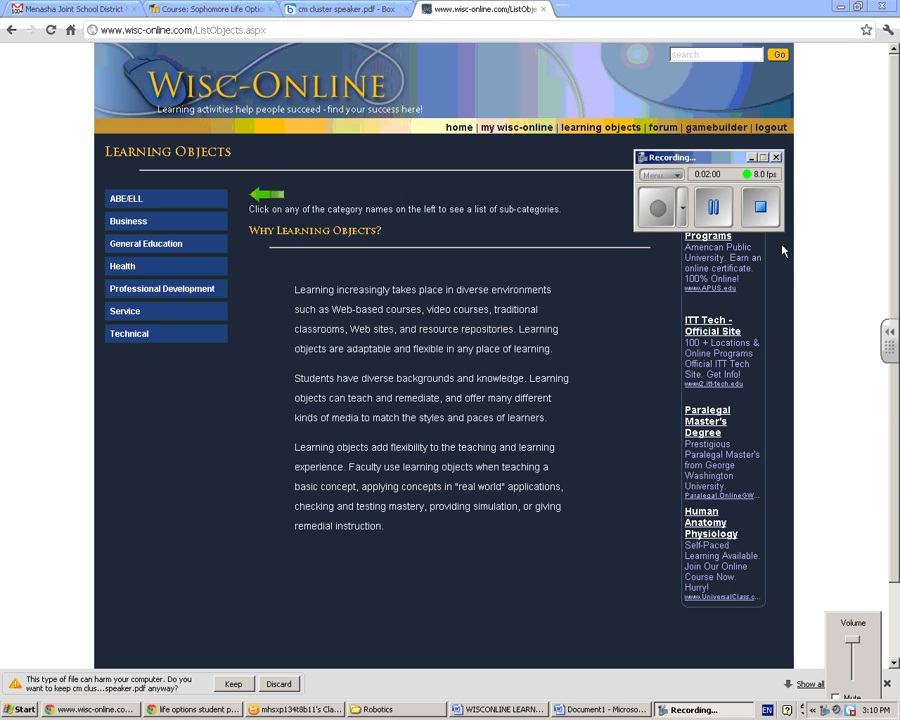